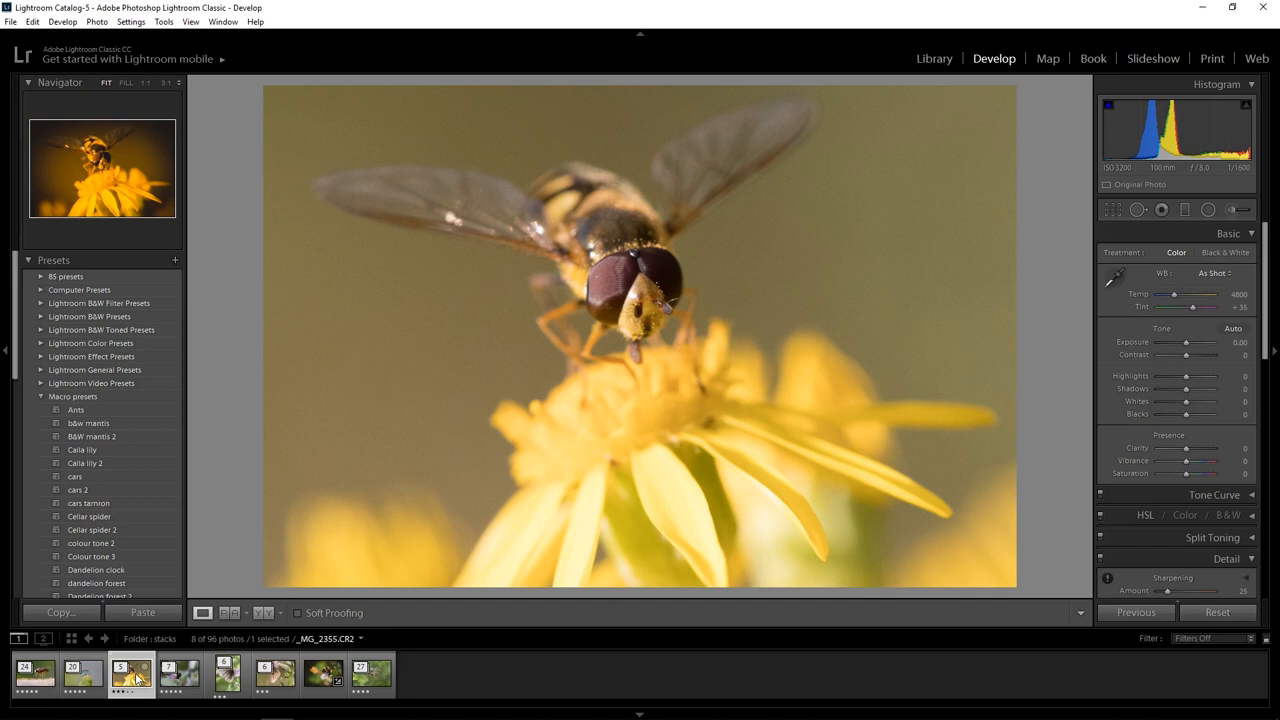
mouse_move(753, 456)
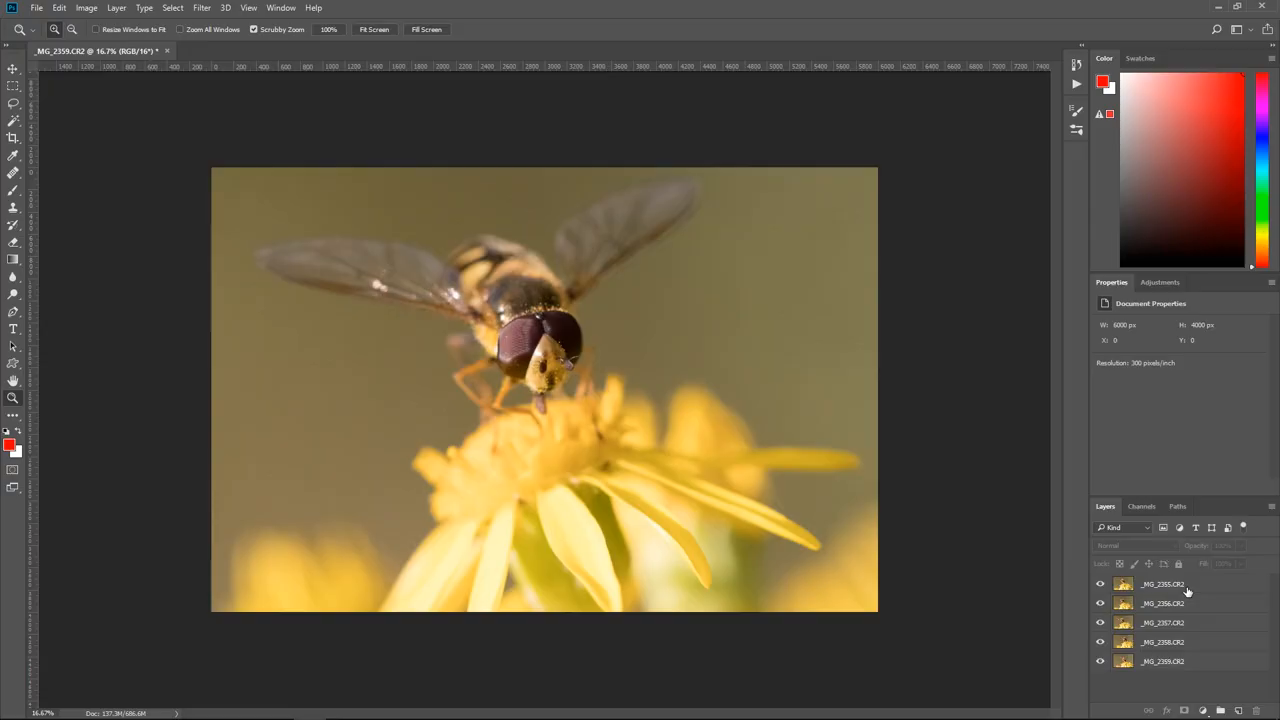
click(1163, 584)
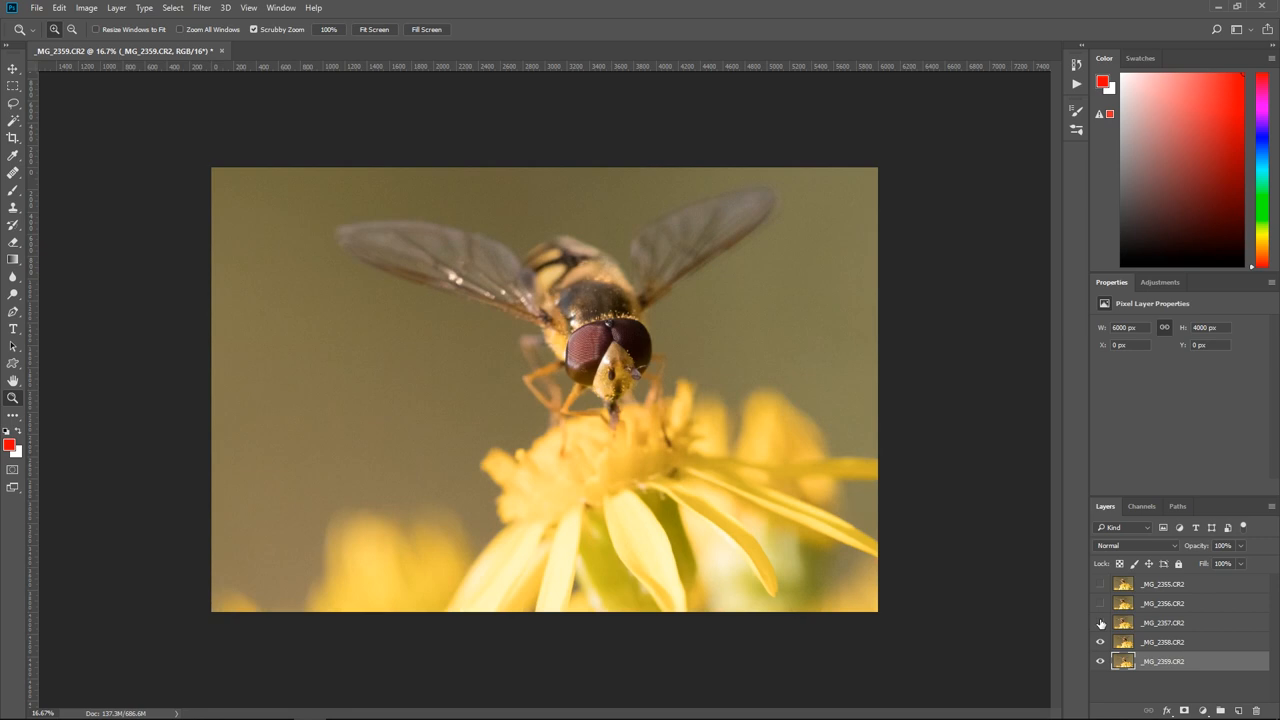
click(1100, 603)
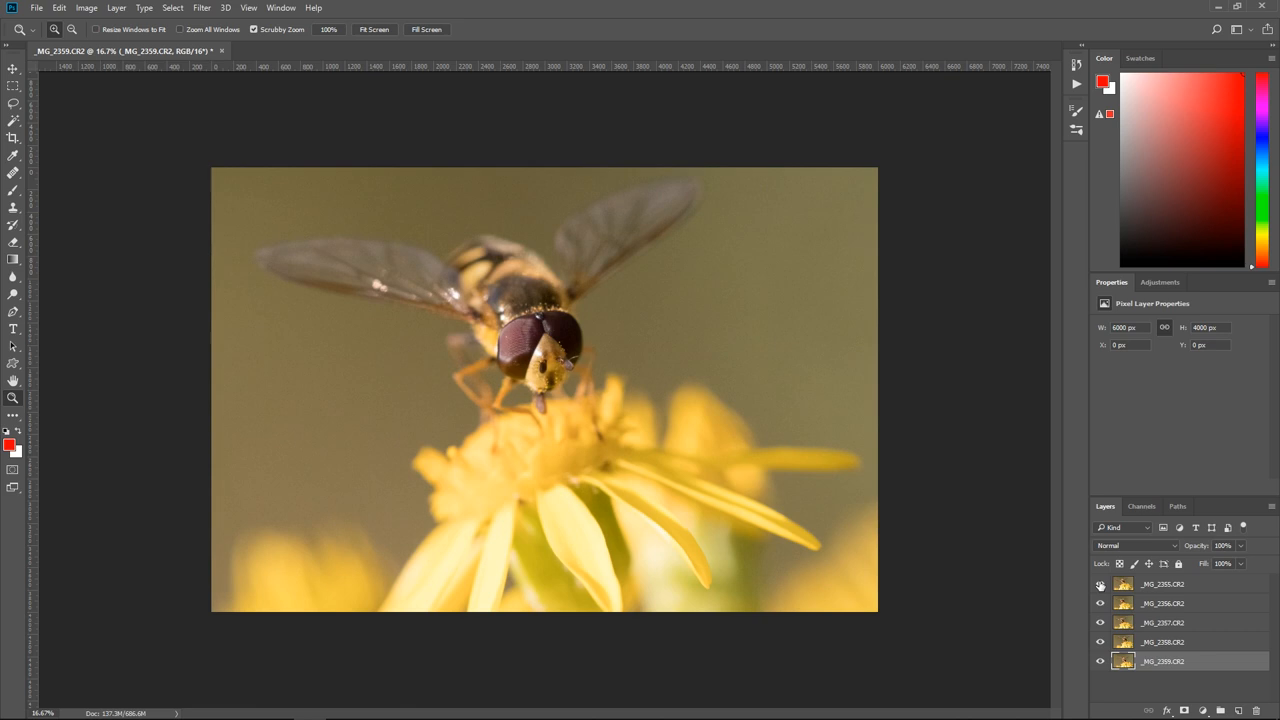